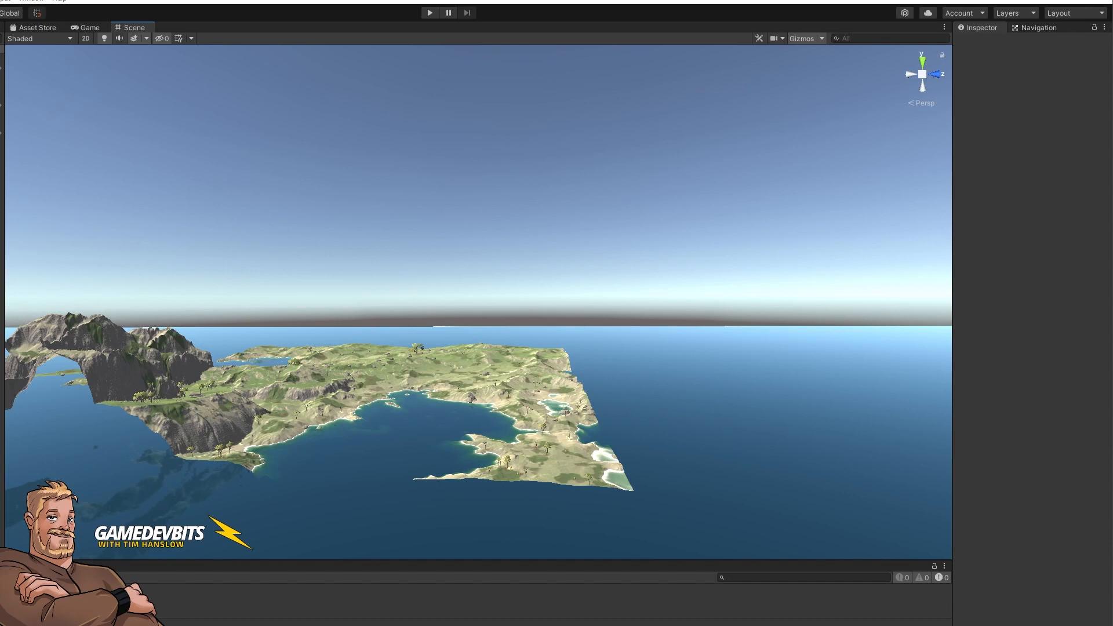
mouse_move(399, 436)
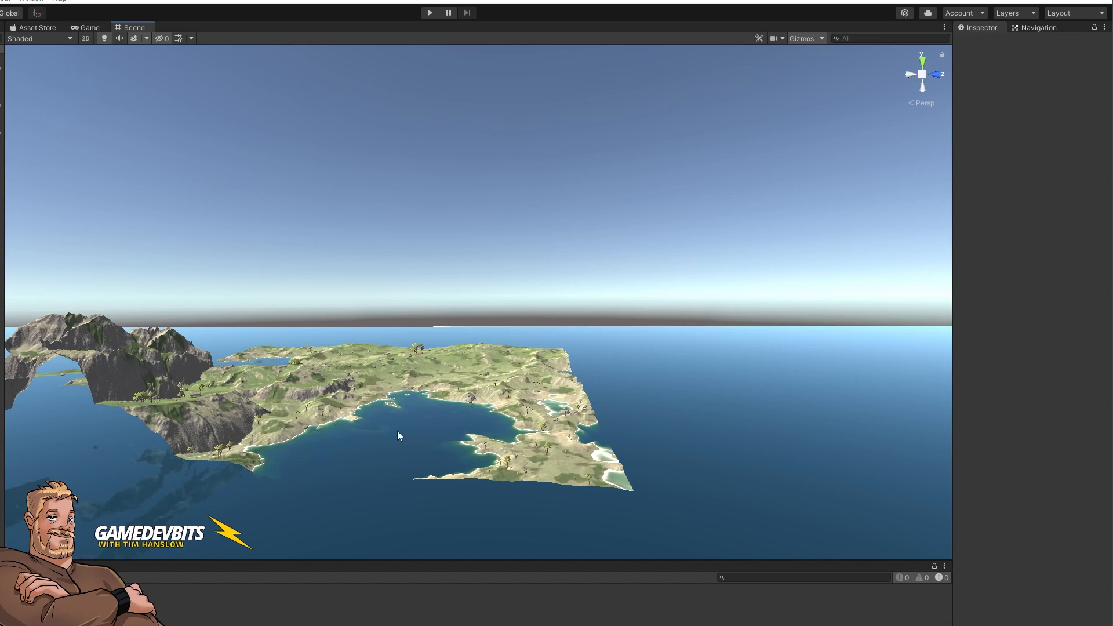
mouse_move(307, 407)
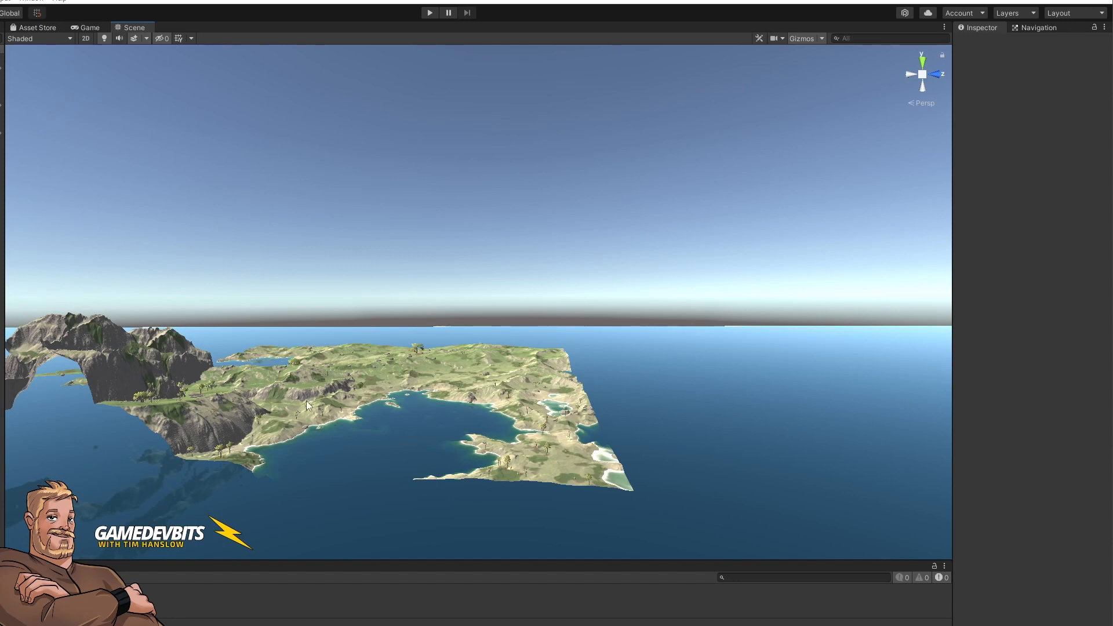
mouse_move(348, 466)
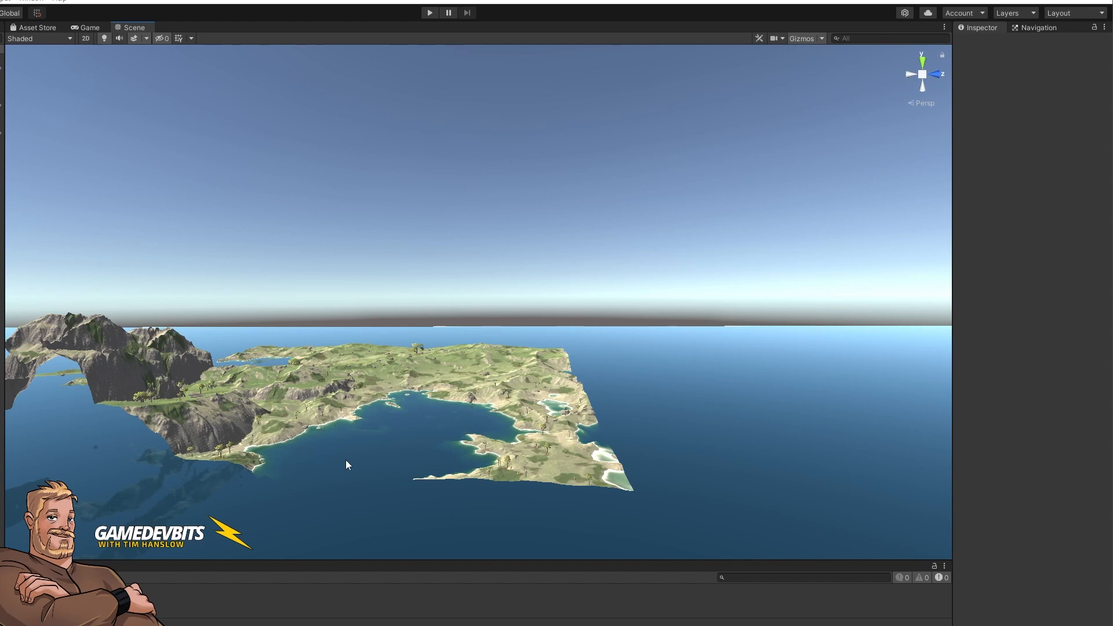
mouse_move(490, 496)
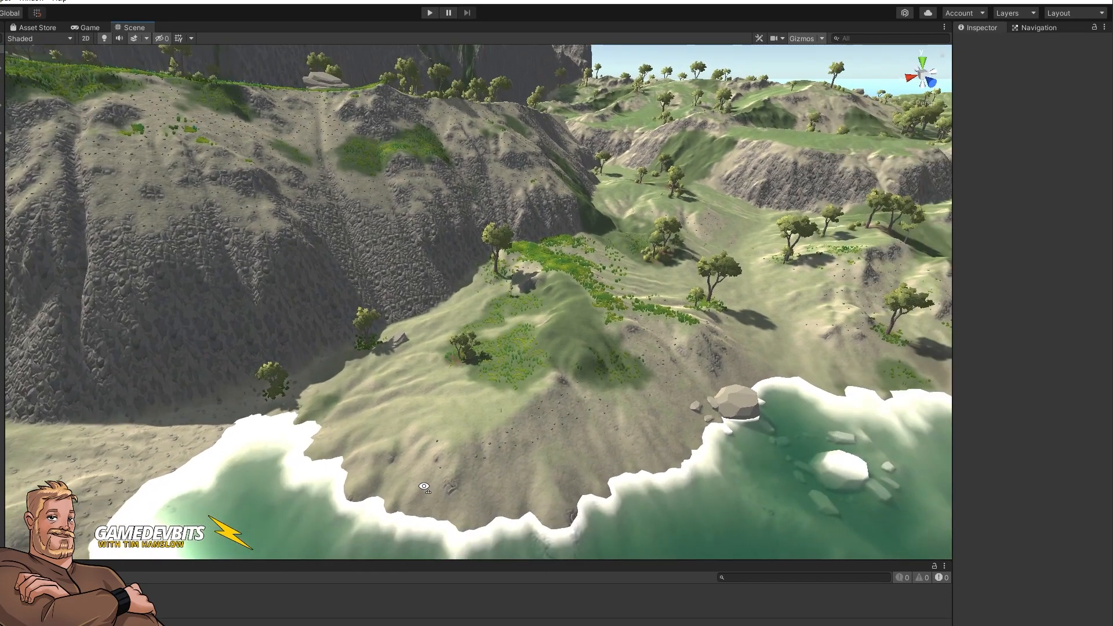
mouse_move(537, 317)
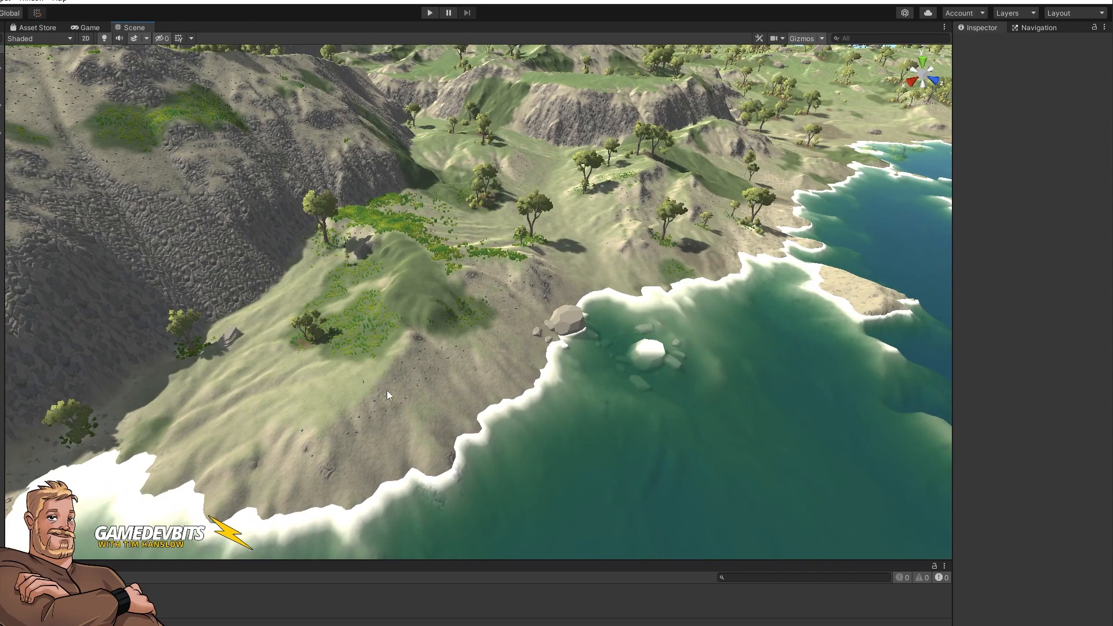
mouse_move(560, 350)
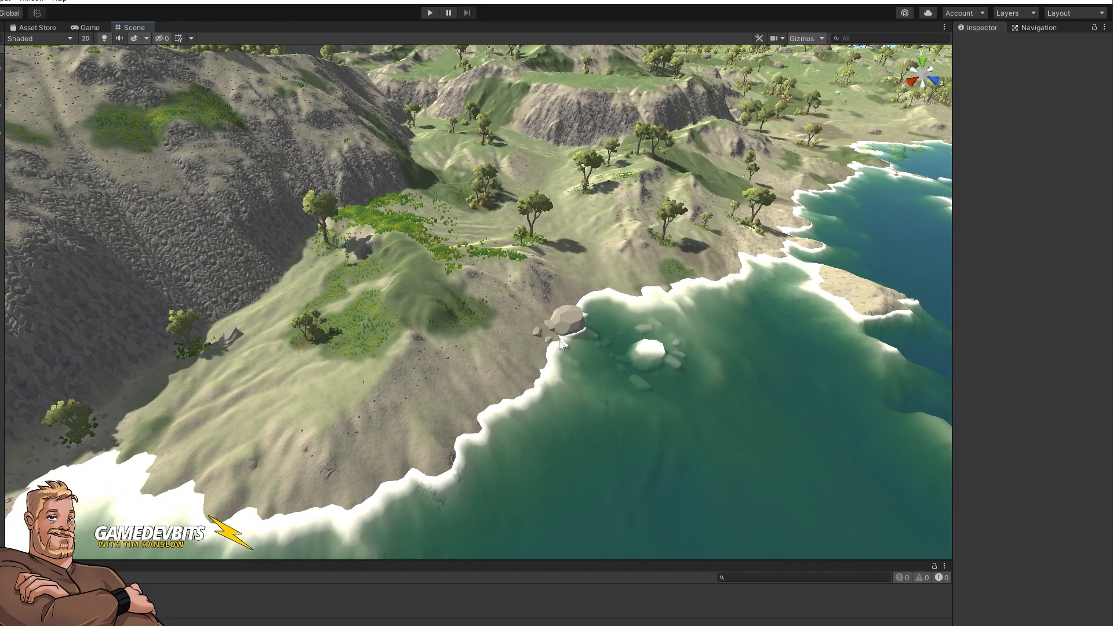
Step: Fly the Scene camera toward the rocky cliff face on the coastline
drag(561, 345, 401, 384)
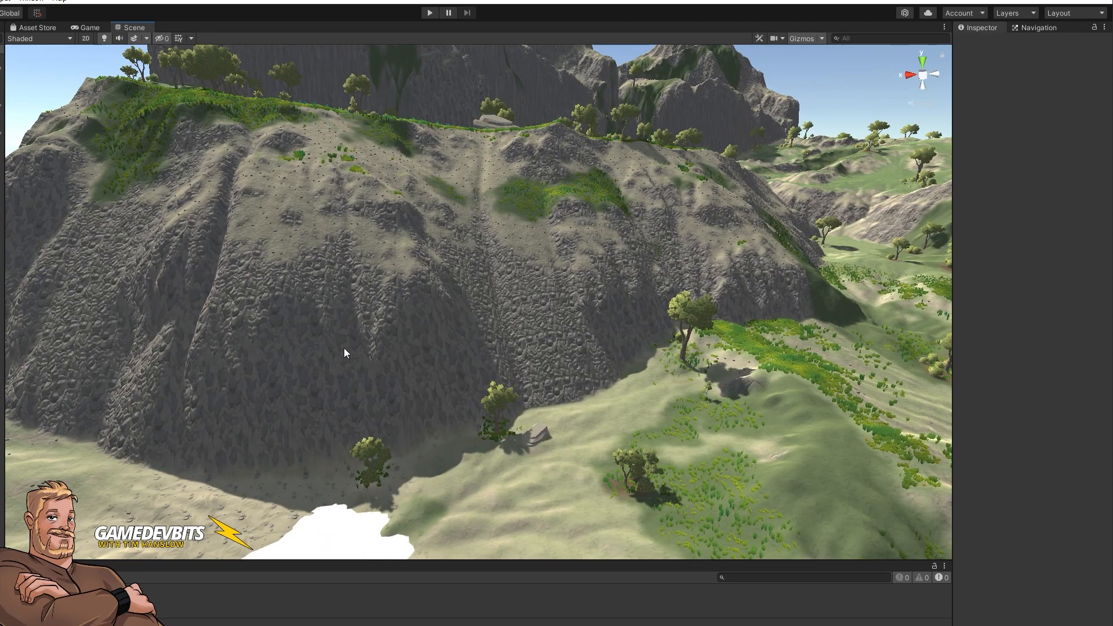
mouse_move(300, 227)
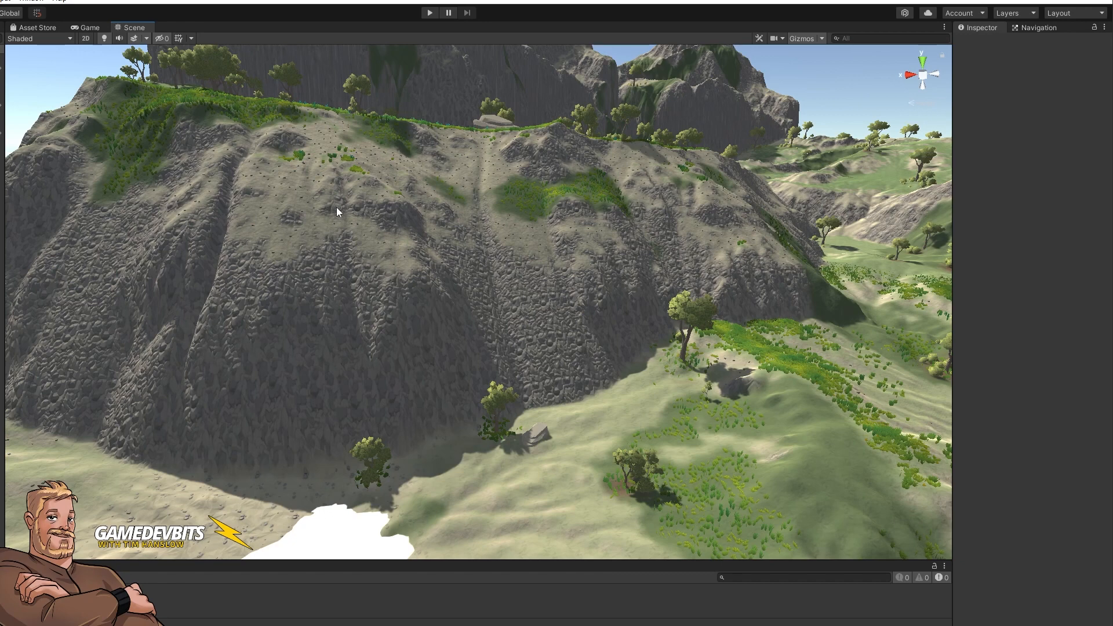
mouse_move(308, 71)
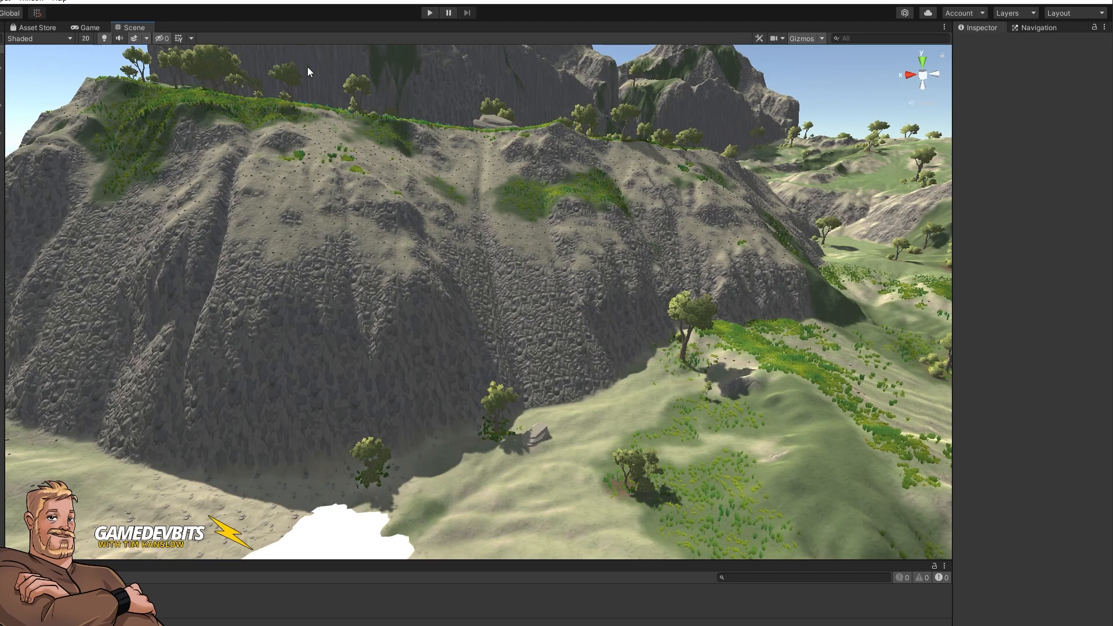
mouse_move(369, 236)
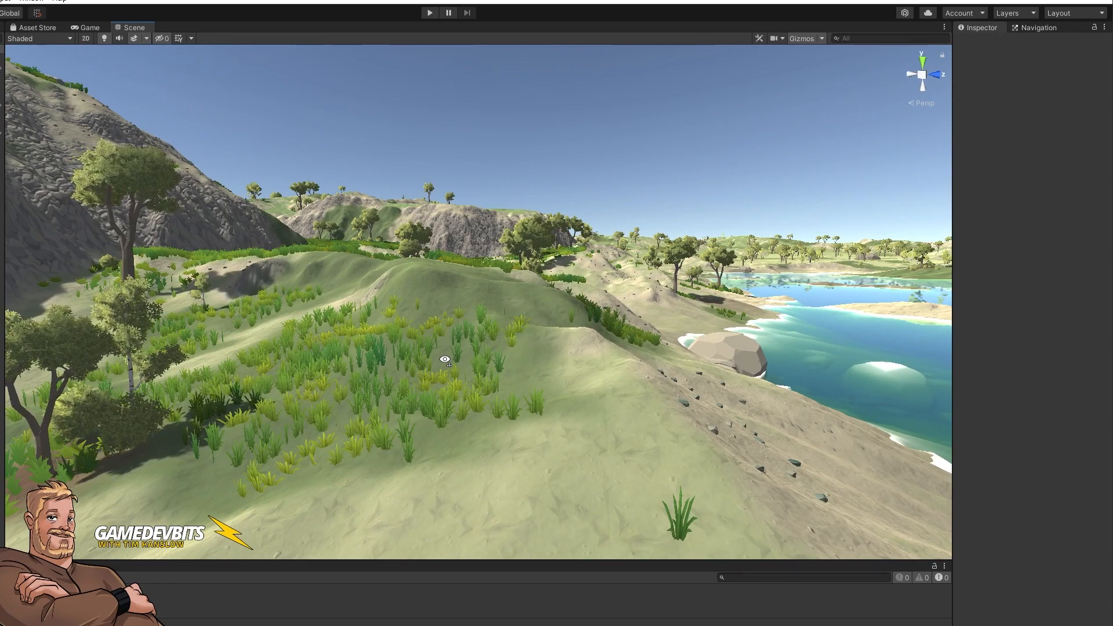
Step: Fly across the lagoon and down to the submerged boulders in the shallow water
drag(445, 360, 526, 368)
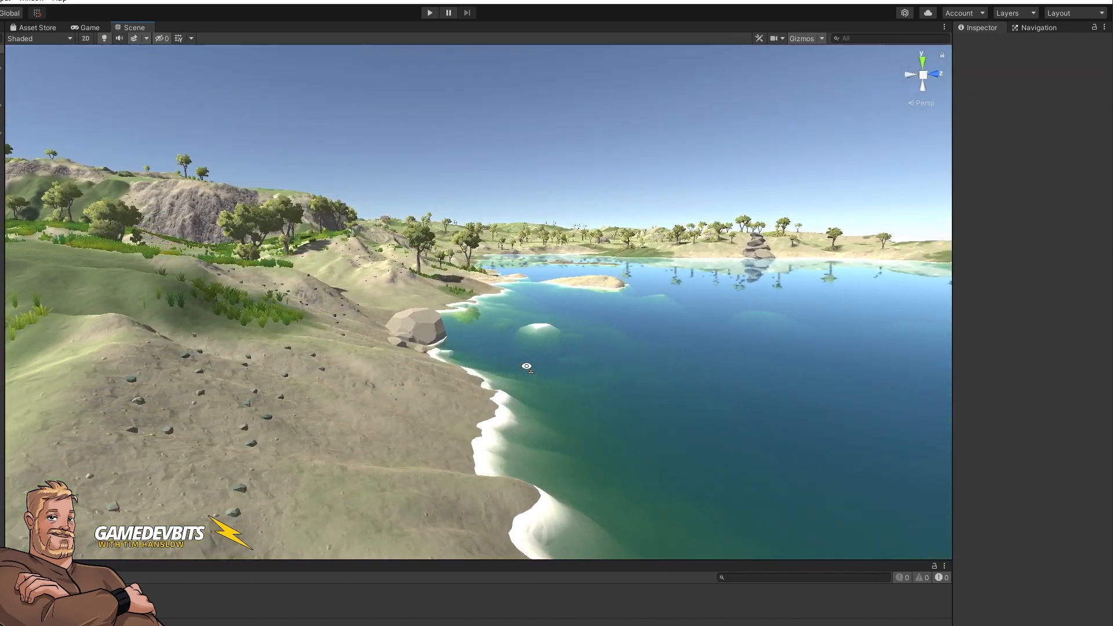
drag(527, 367, 349, 347)
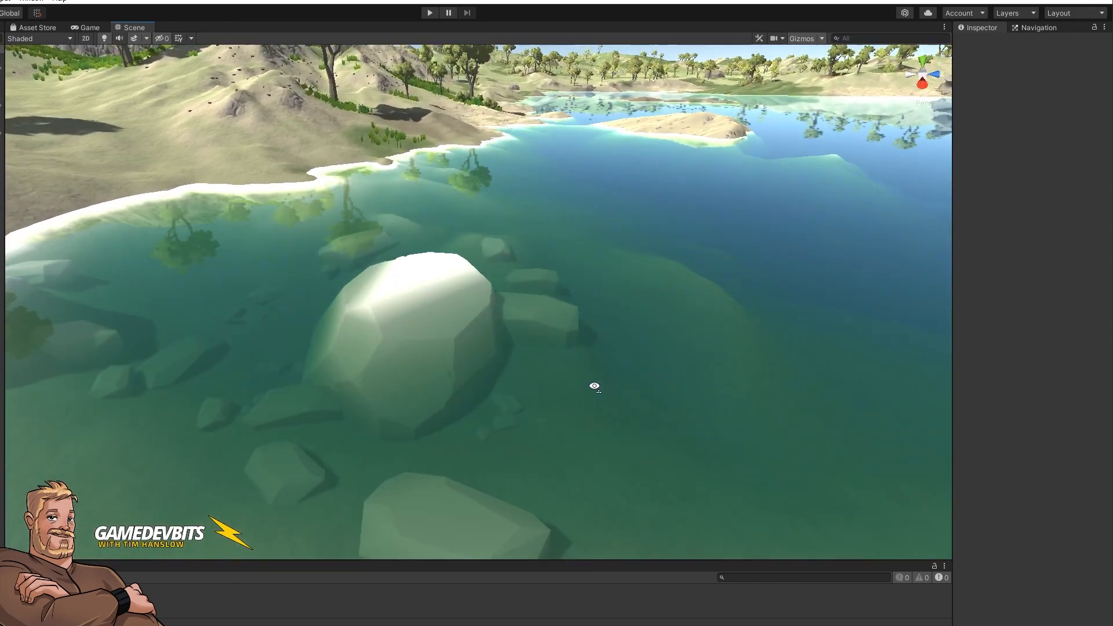
drag(593, 385, 681, 394)
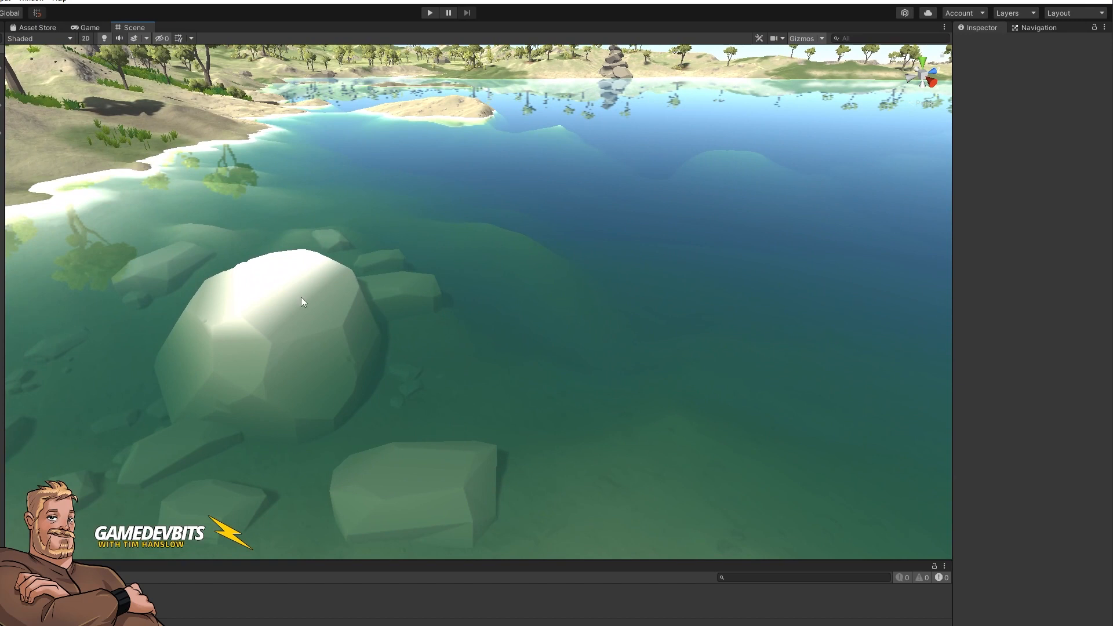
mouse_move(454, 329)
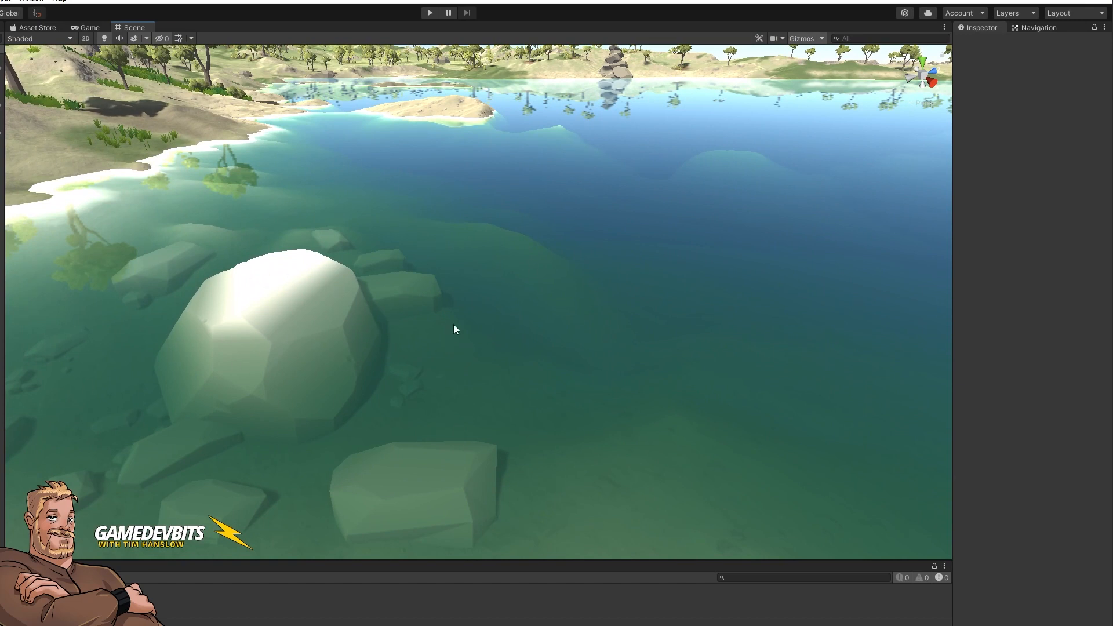
mouse_move(568, 377)
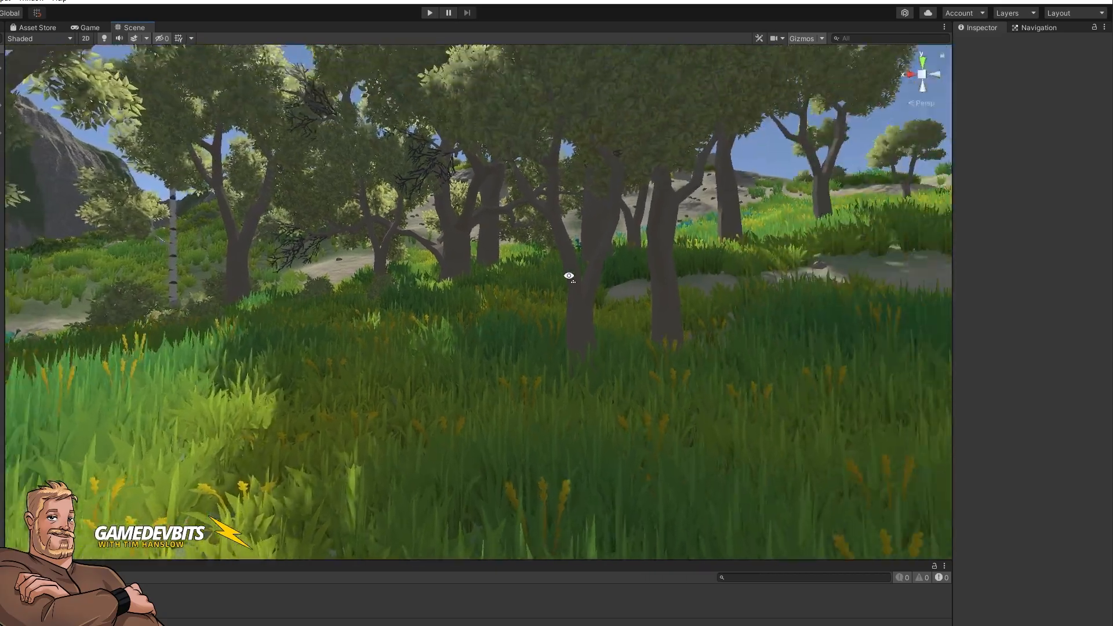
Step: Rise over the tree canopy, view the meadow's trees and bushes, then a wide view of the hills
drag(568, 276, 606, 285)
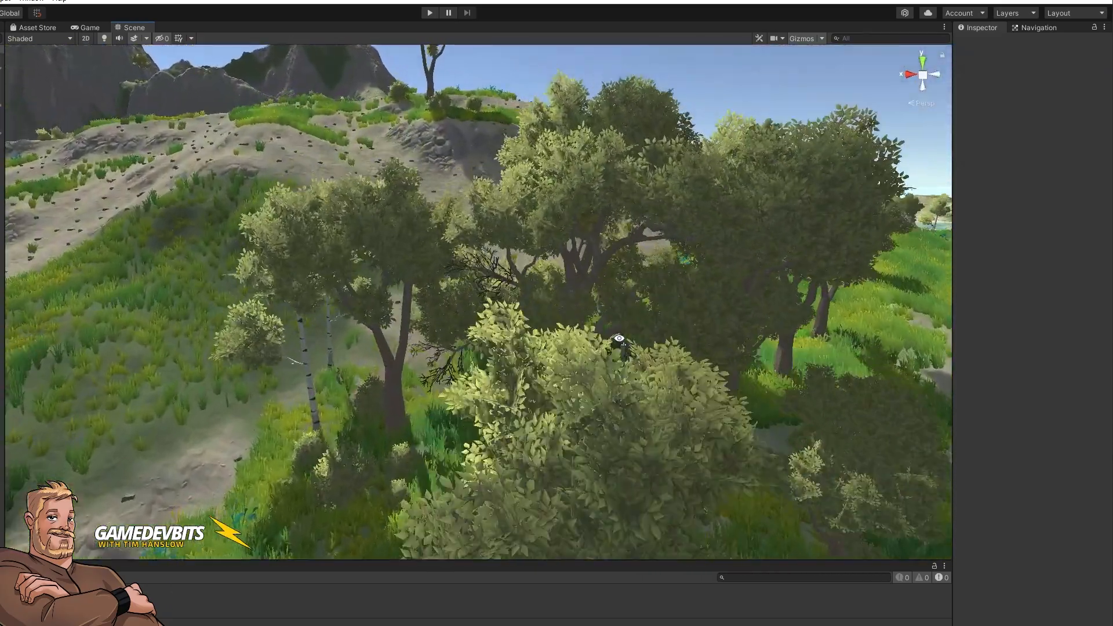
drag(618, 341, 657, 357)
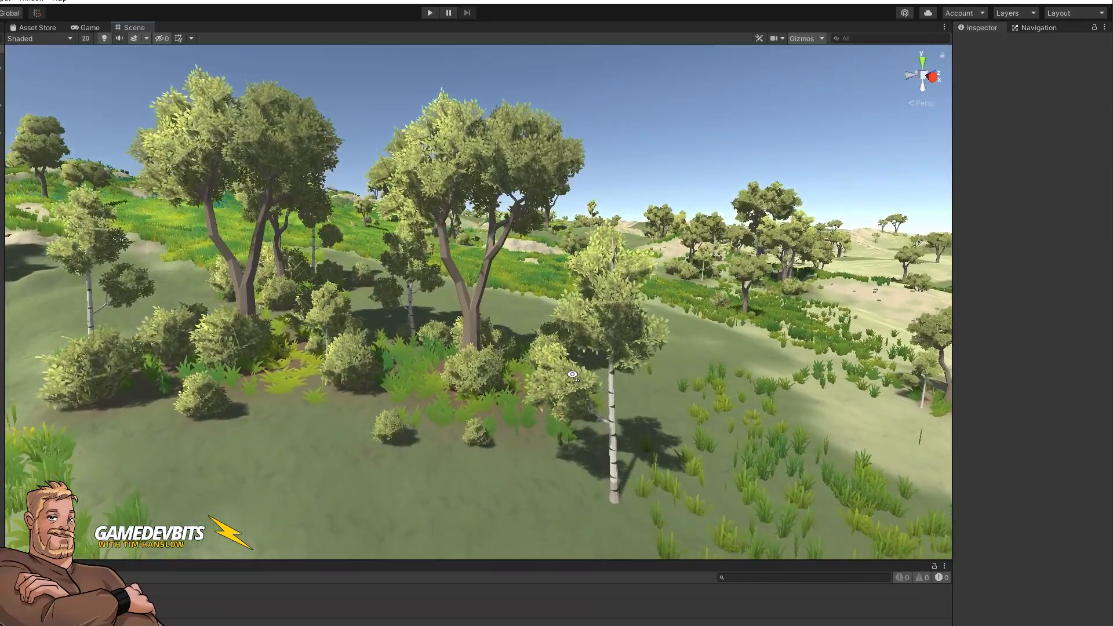
drag(573, 374, 510, 402)
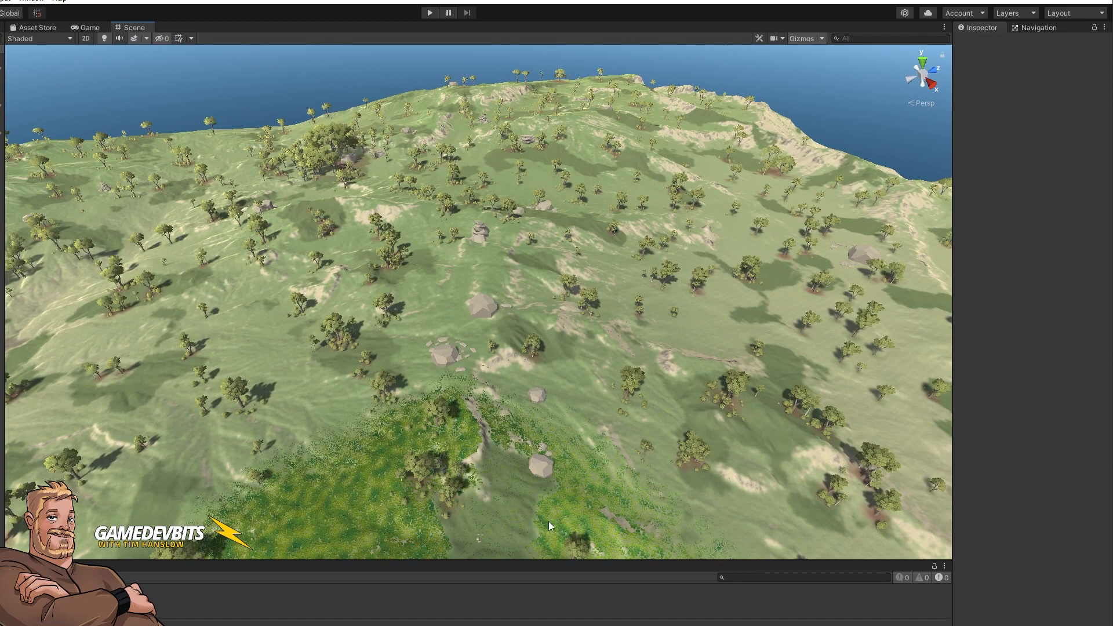
mouse_move(30, 390)
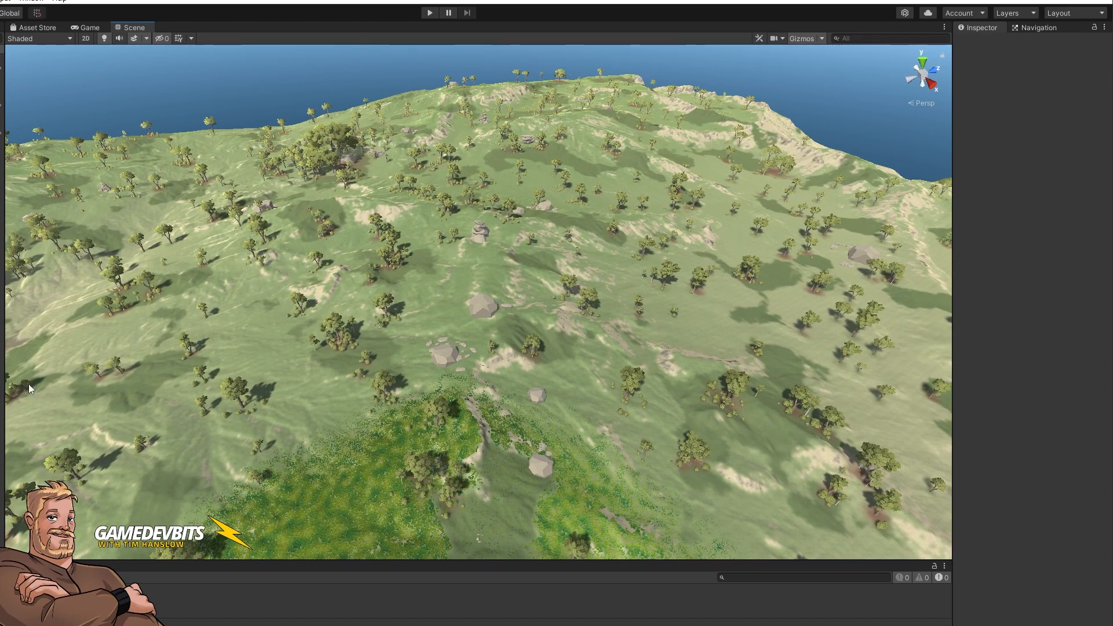
mouse_move(341, 157)
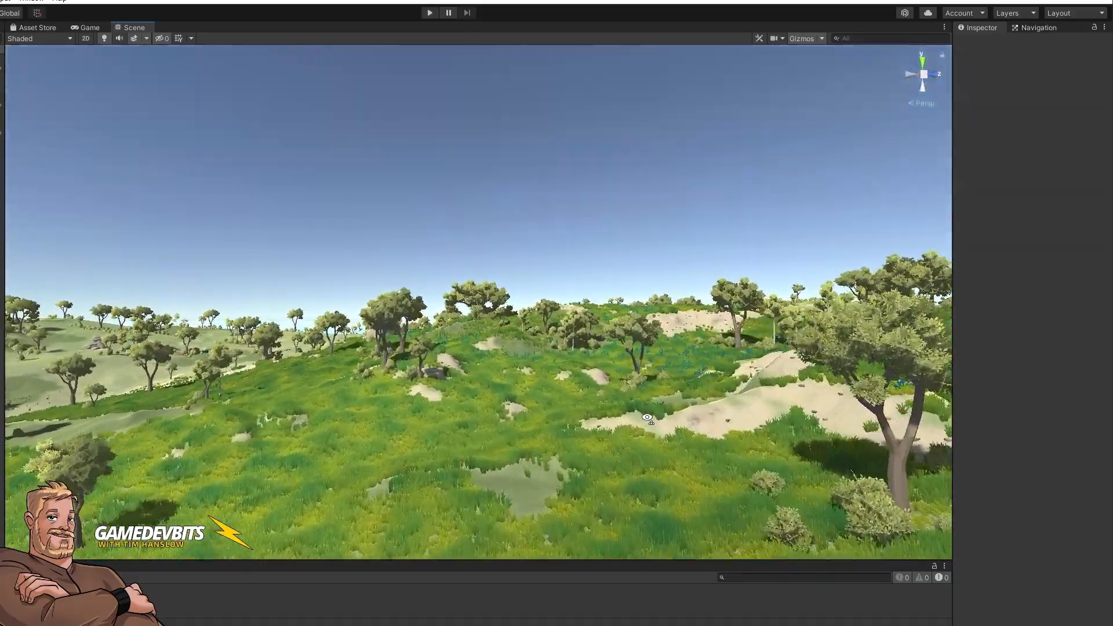
drag(646, 418, 461, 415)
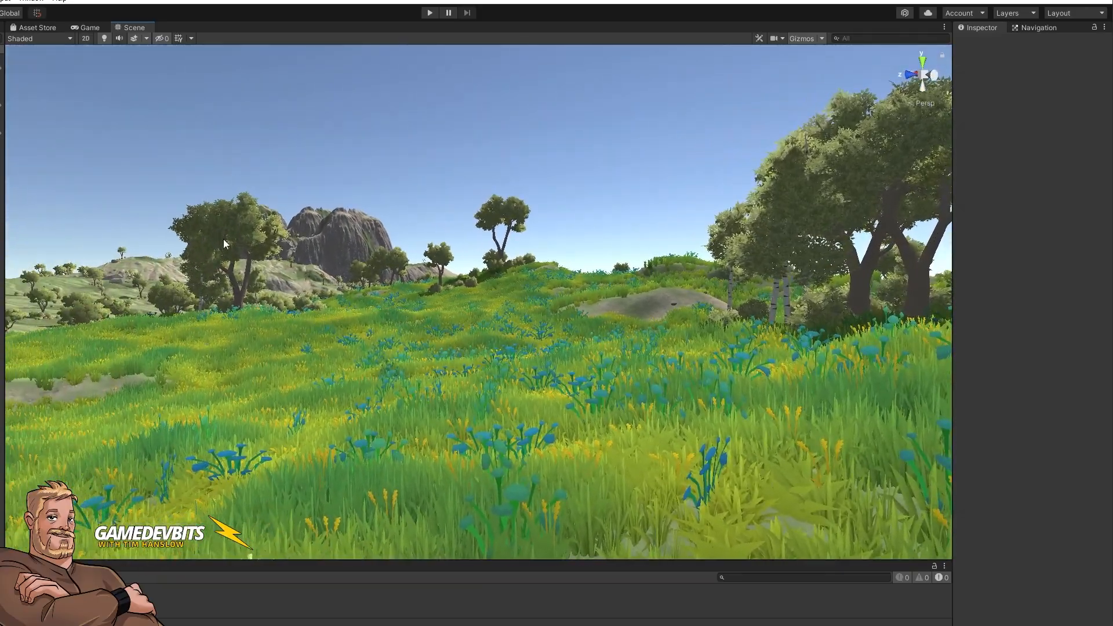
drag(223, 244, 91, 388)
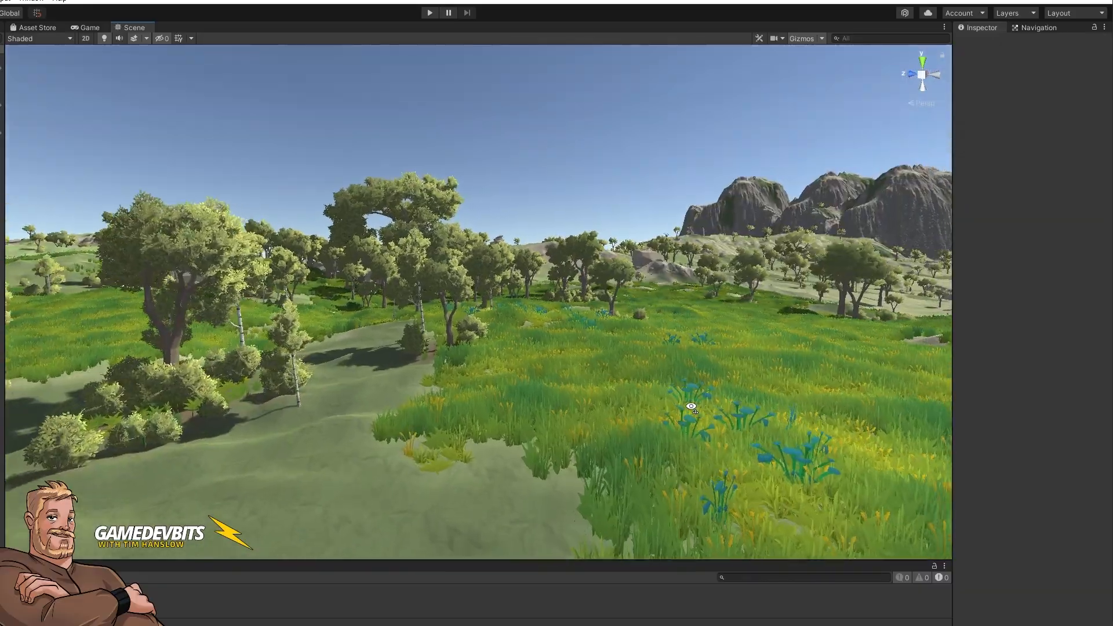
drag(691, 406, 672, 428)
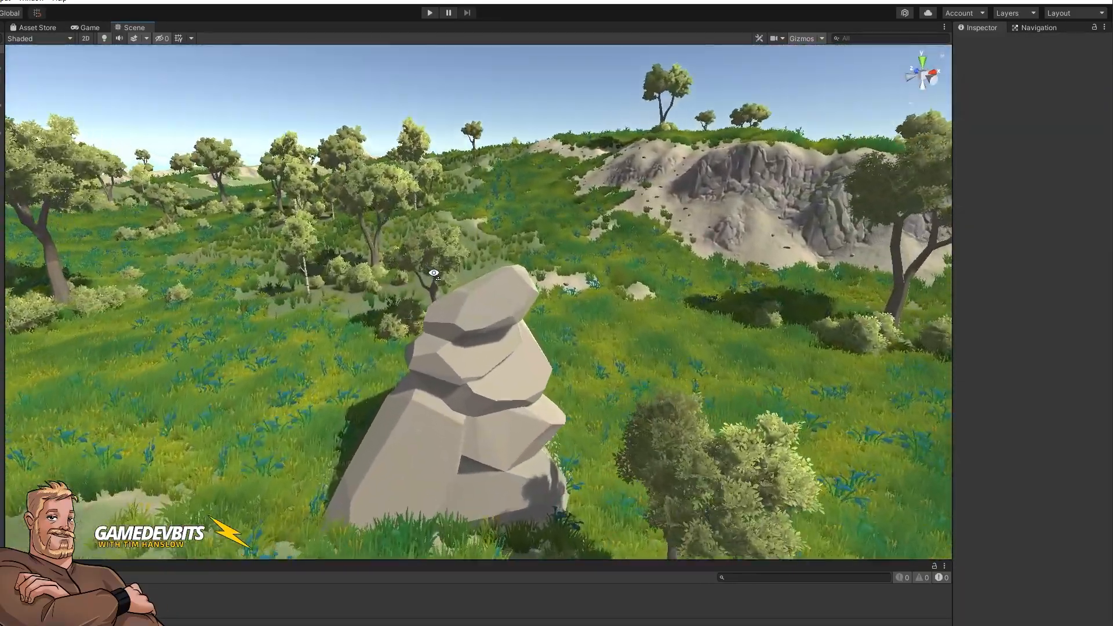
drag(432, 274, 703, 320)
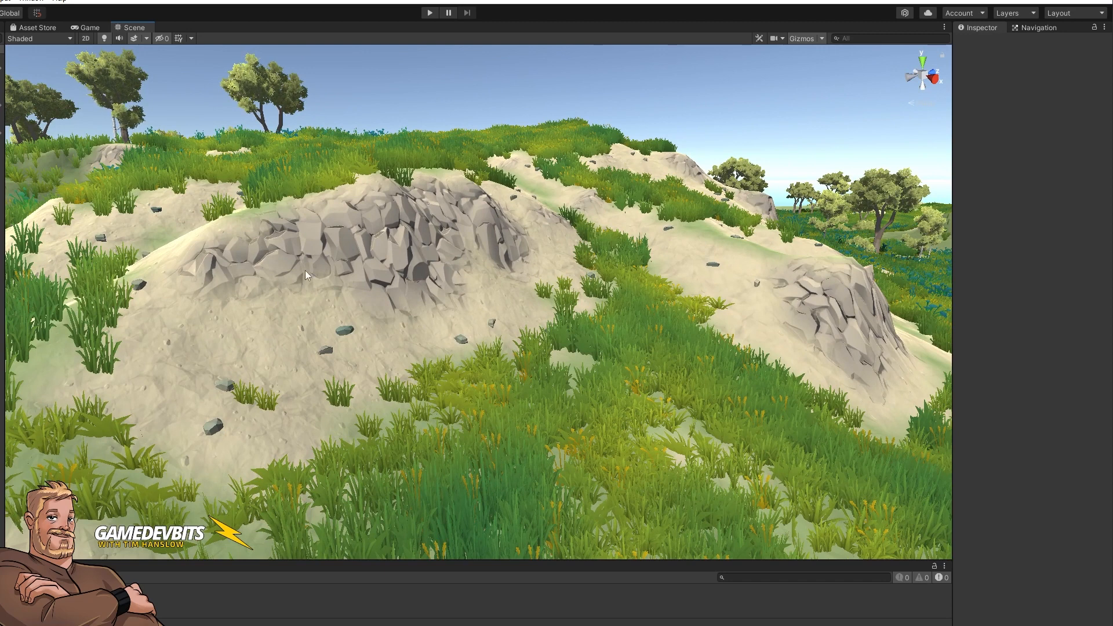
mouse_move(290, 410)
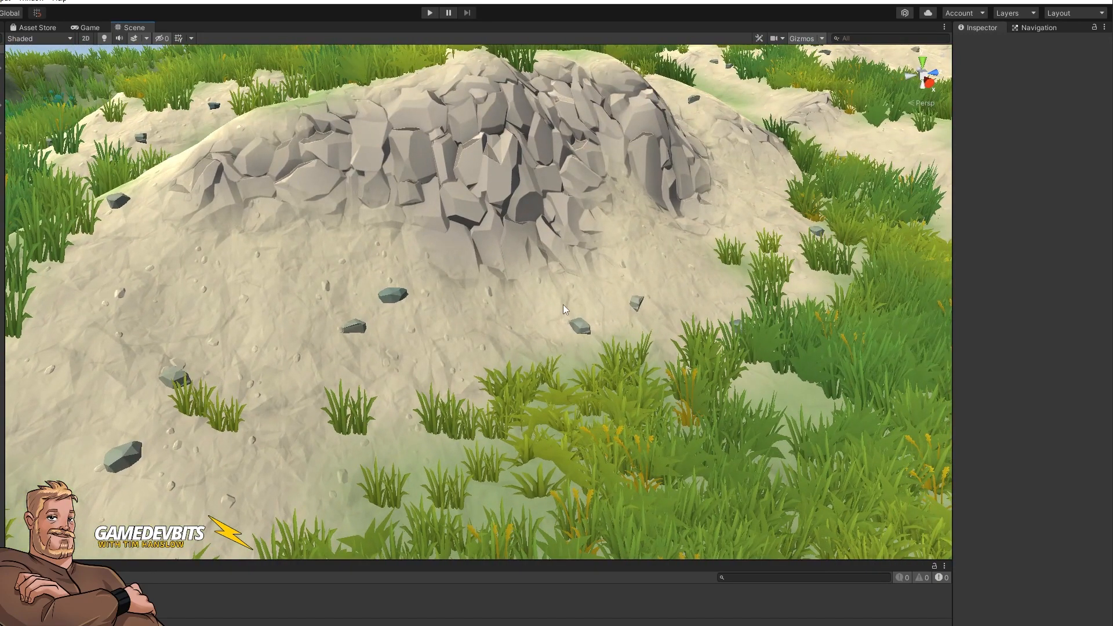
mouse_move(352, 311)
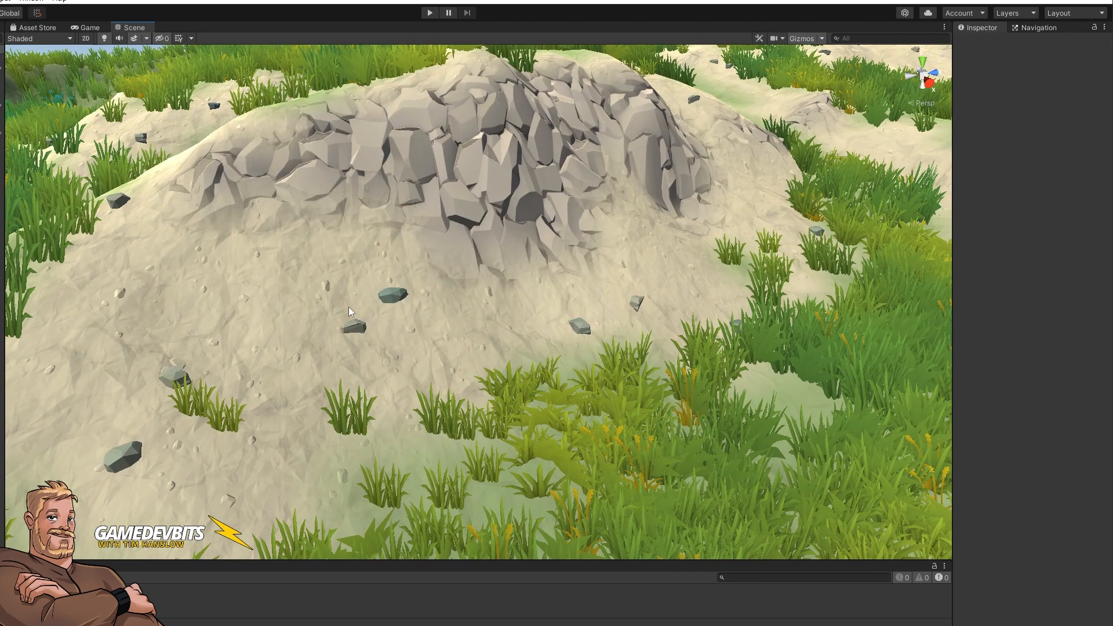
mouse_move(545, 389)
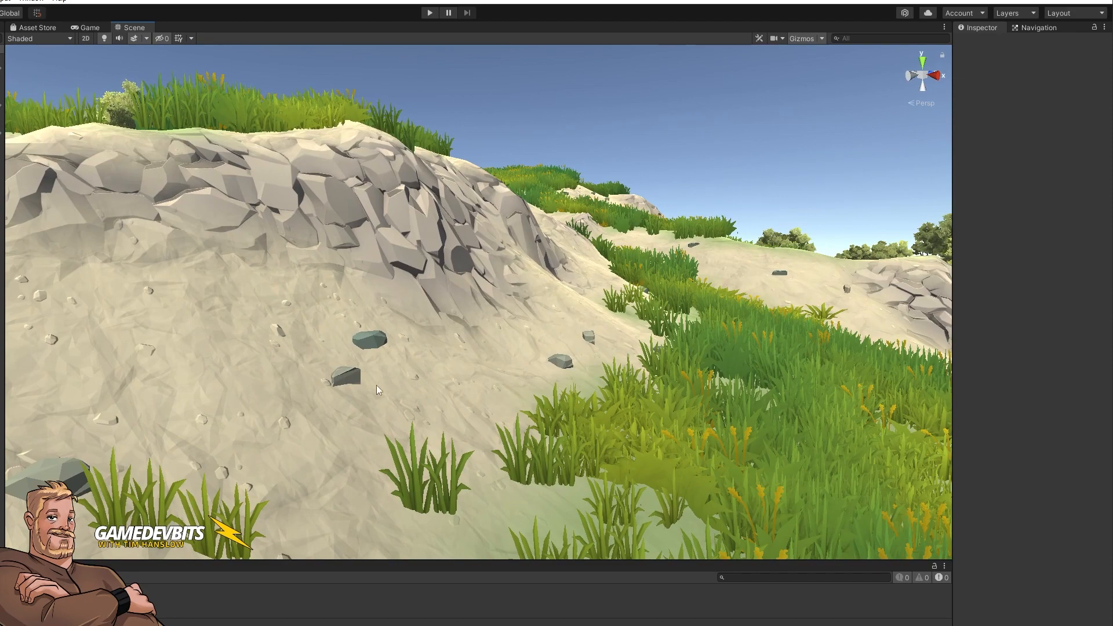
drag(375, 389, 456, 394)
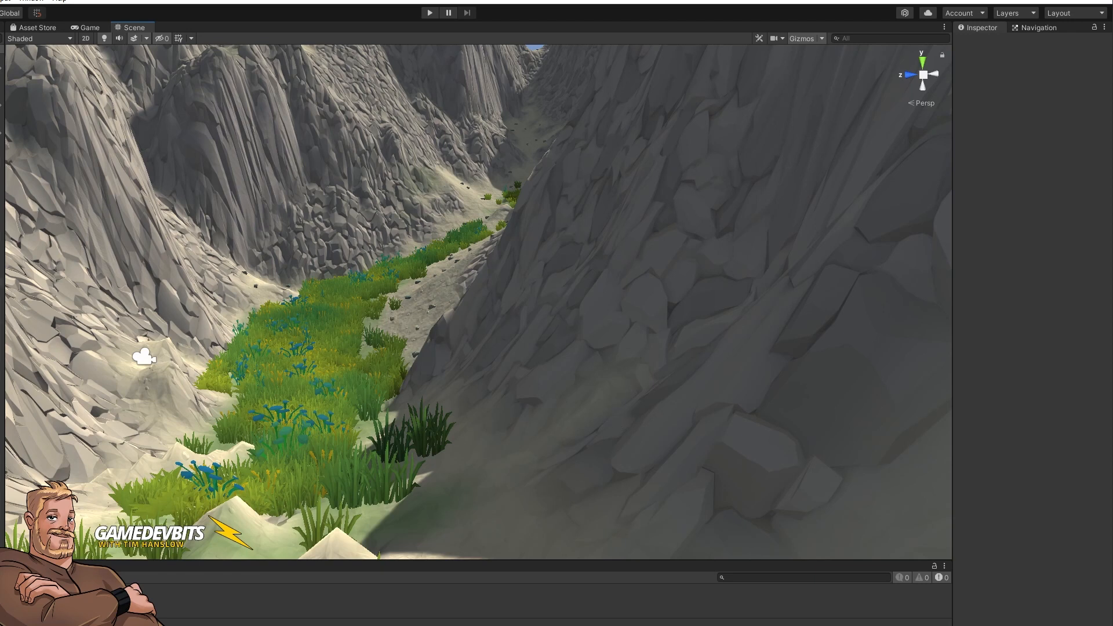
mouse_move(24, 202)
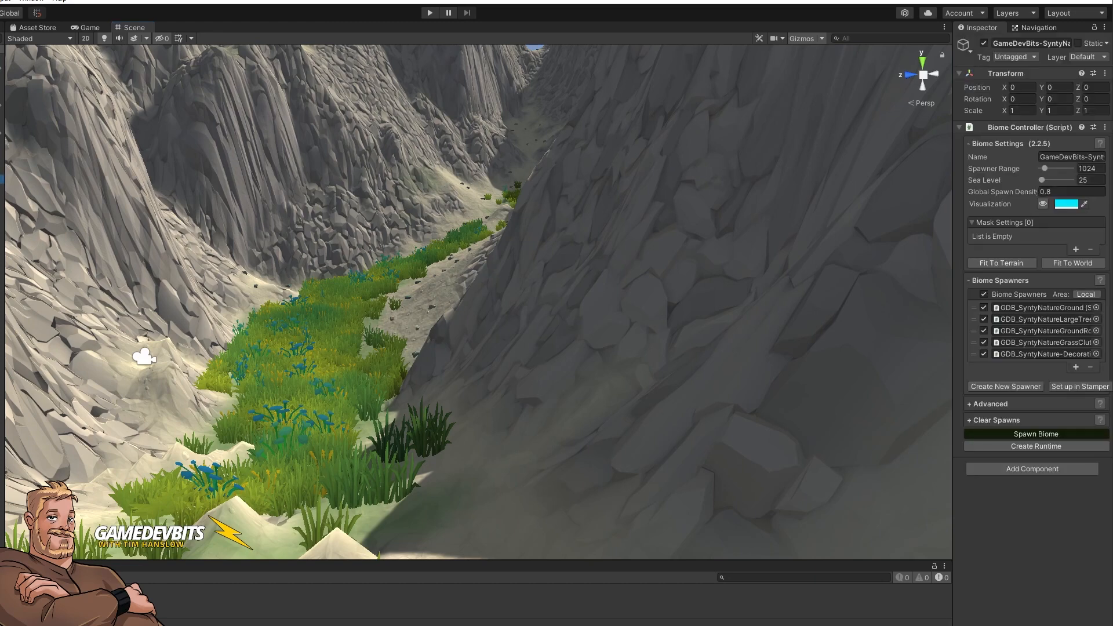
Step: Spawn the Synty nature biome from the Biome Controller, cancelling once and spawning again
click(1036, 434)
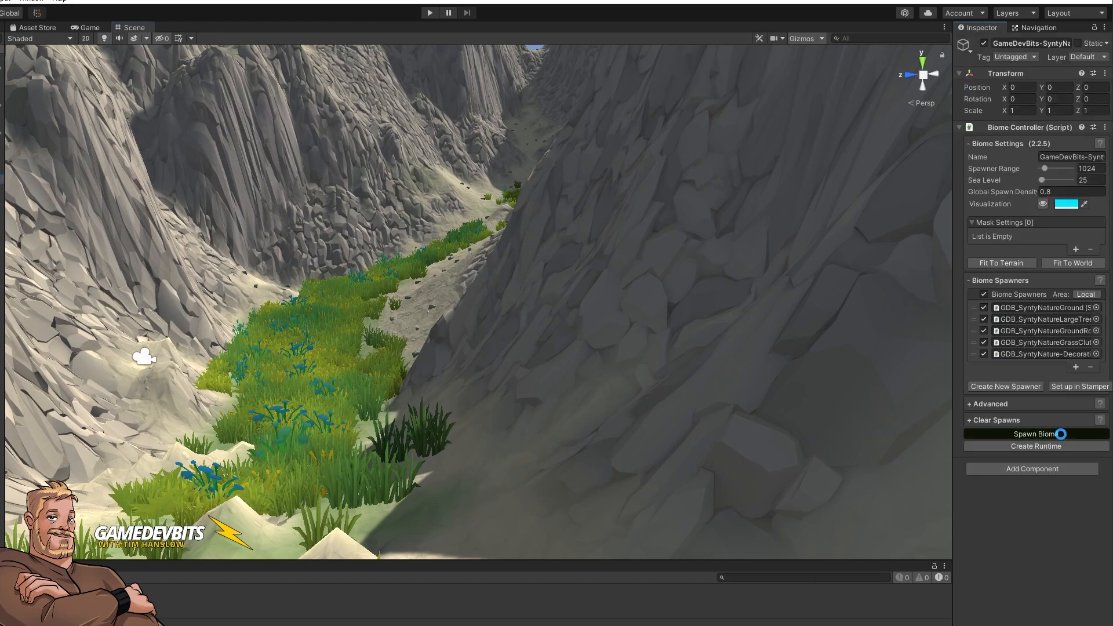
click(1036, 433)
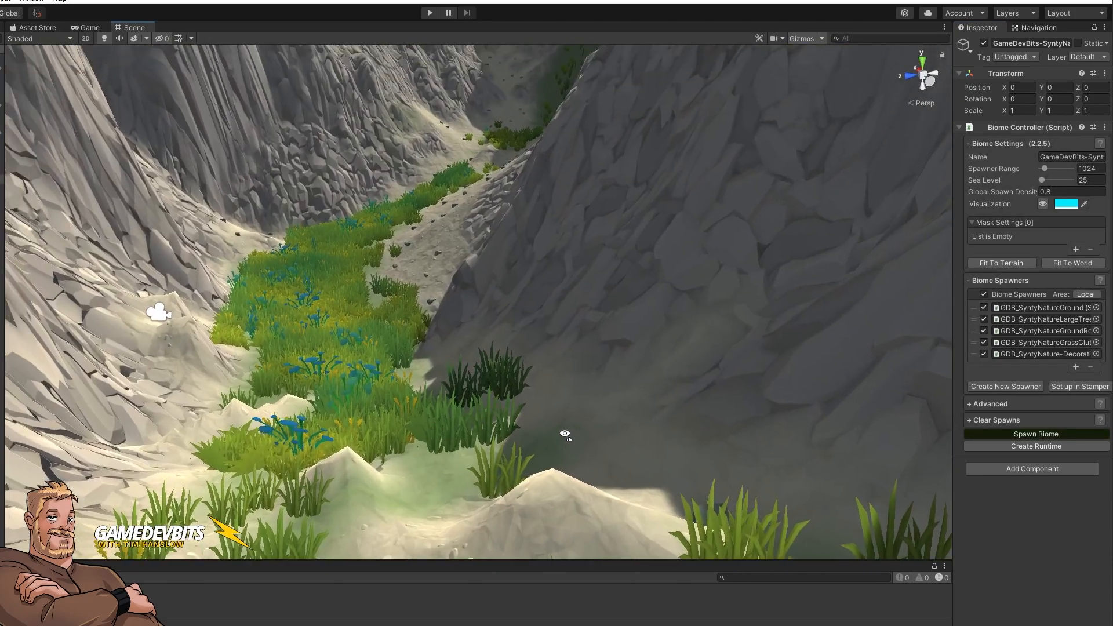
click(1035, 434)
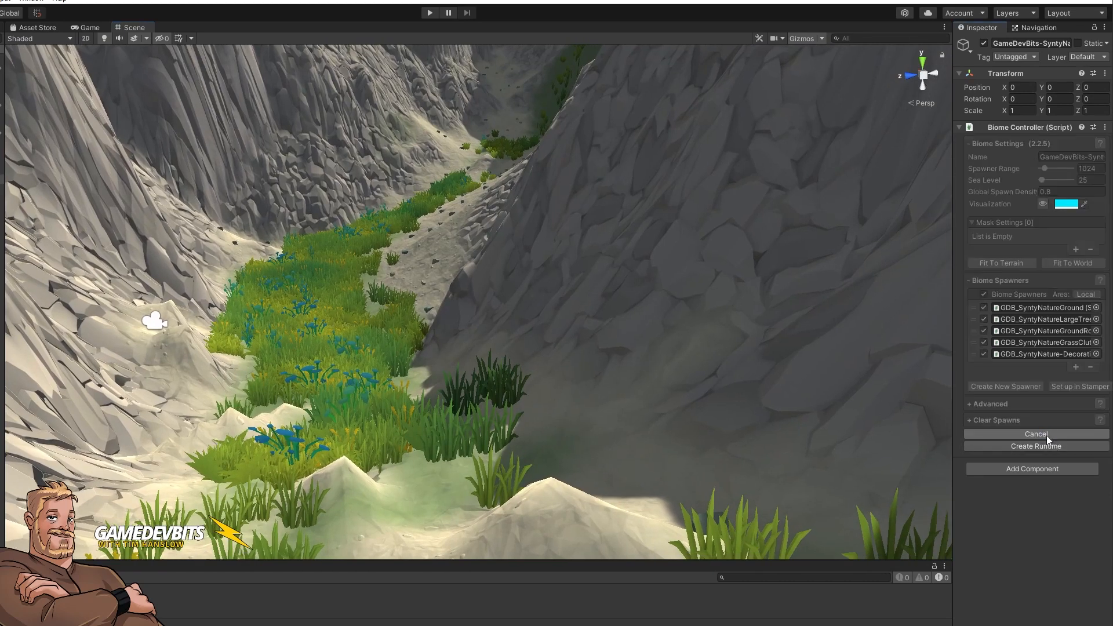
click(1035, 445)
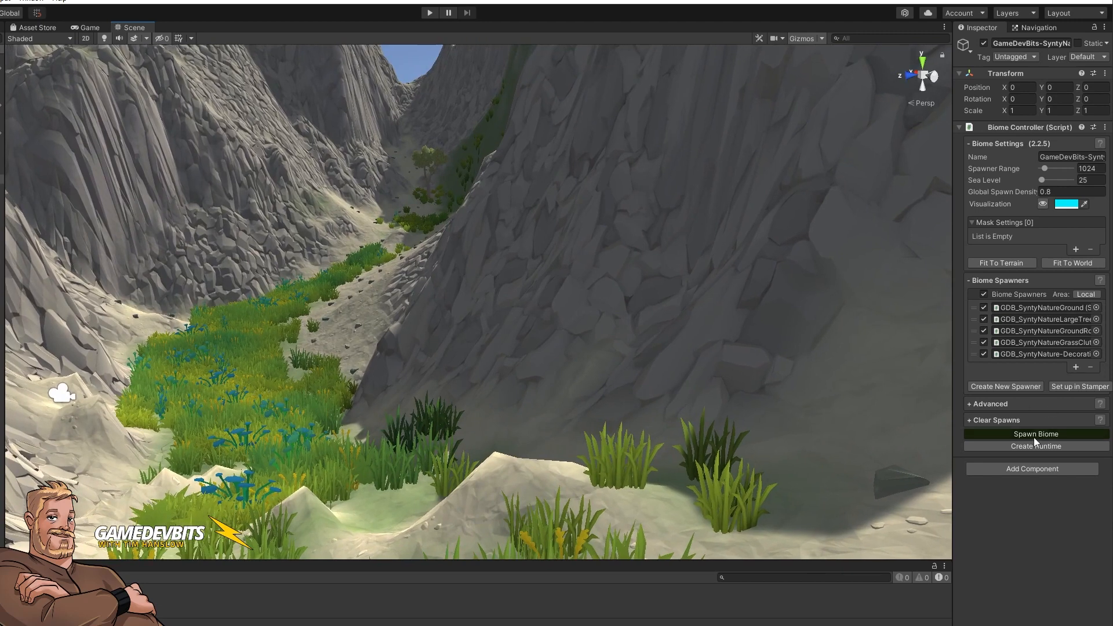
click(1035, 433)
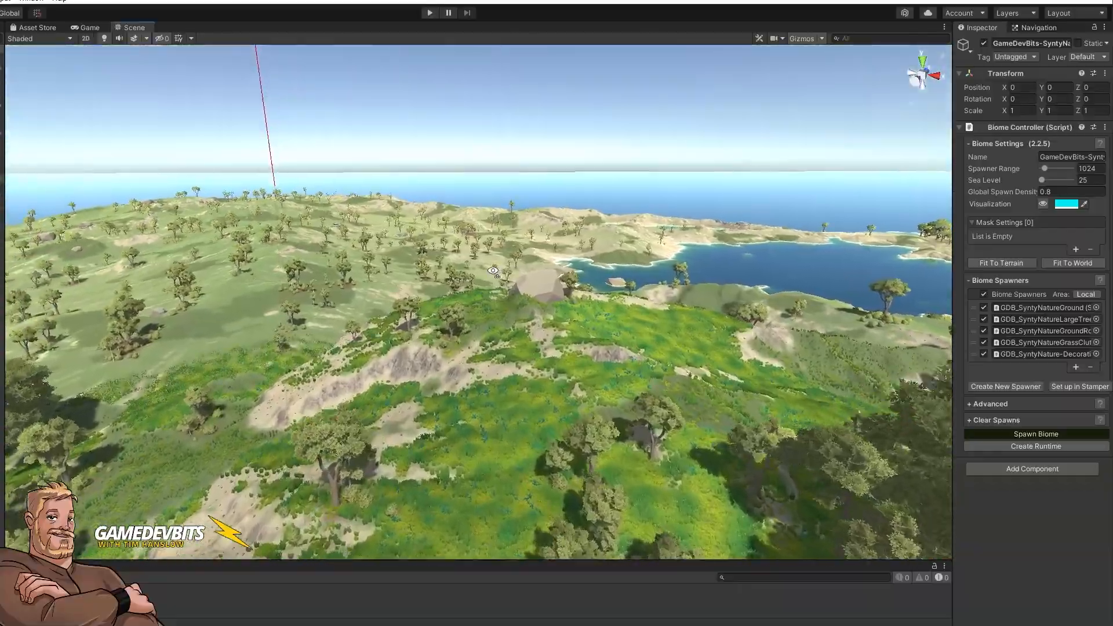
Step: Fly down into the regenerated forest and select the GDB_SyntyNatureGround spawner
drag(494, 271, 230, 302)
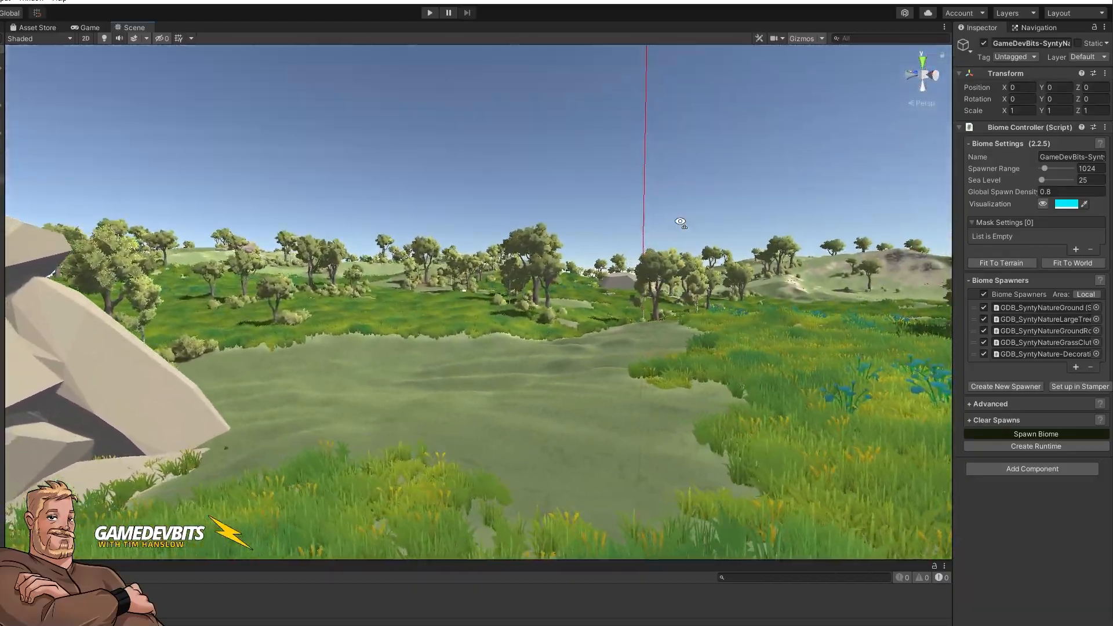
drag(680, 220, 626, 206)
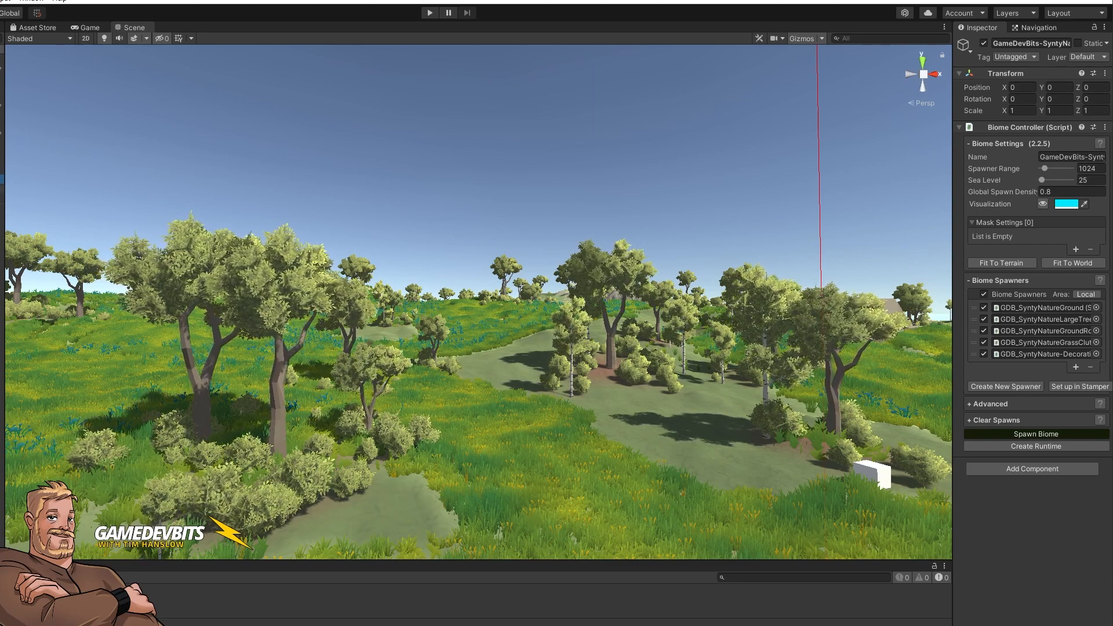
click(1046, 307)
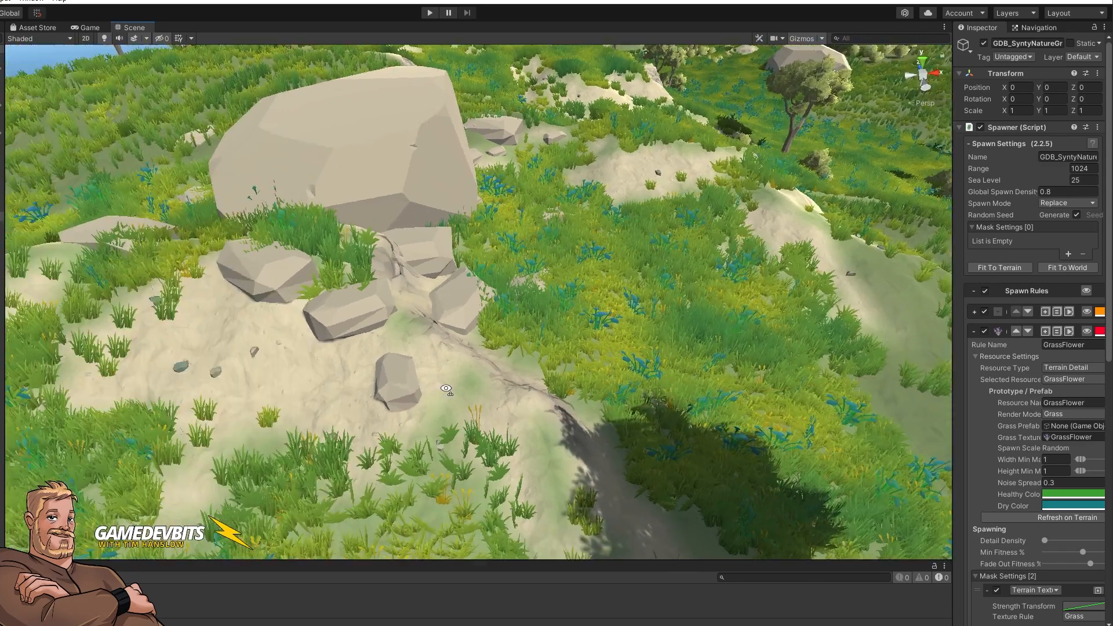
Step: Visualize another decoration spawn rule's placement in blue across the rocky hillside
drag(445, 389, 300, 320)
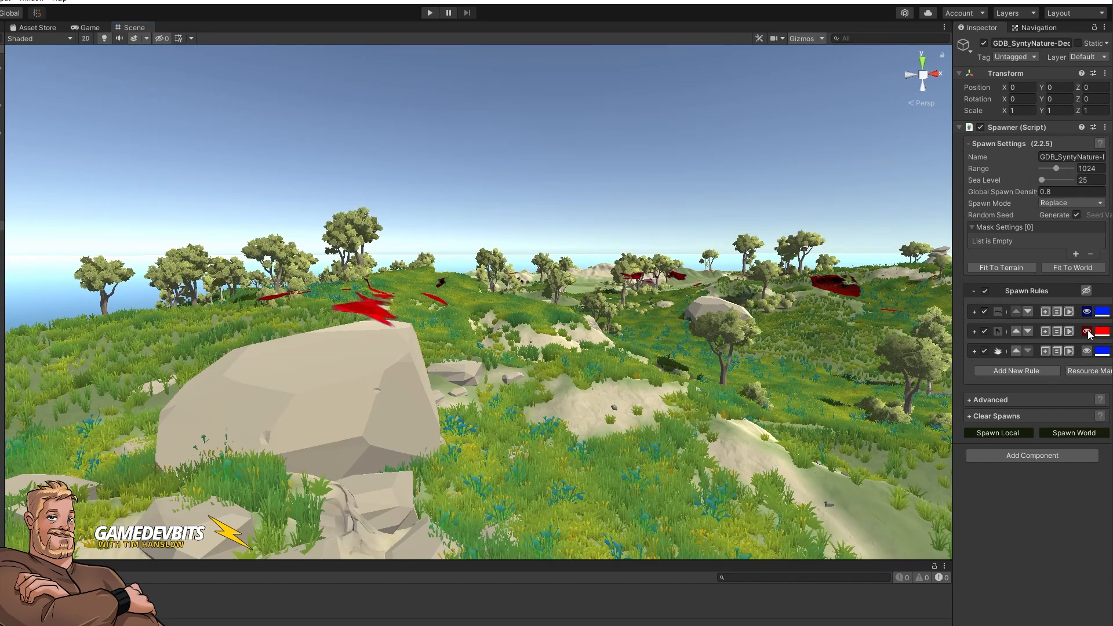
click(1085, 311)
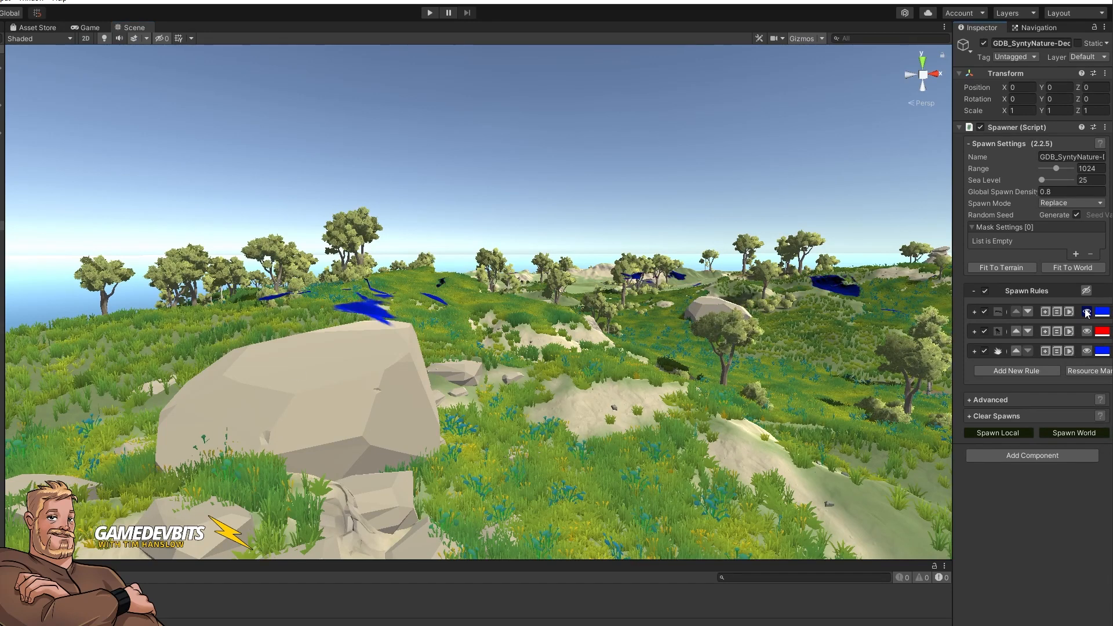